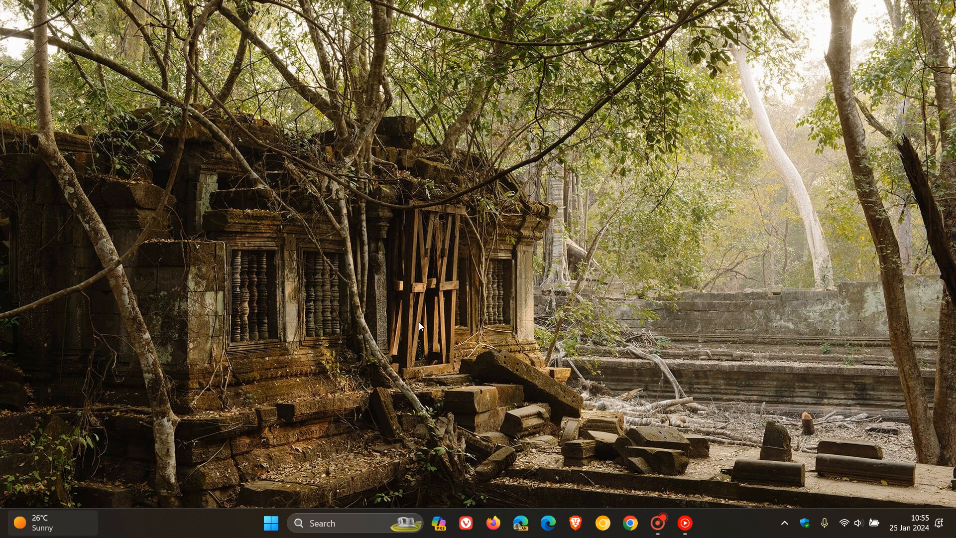
pyautogui.moveTo(260, 451)
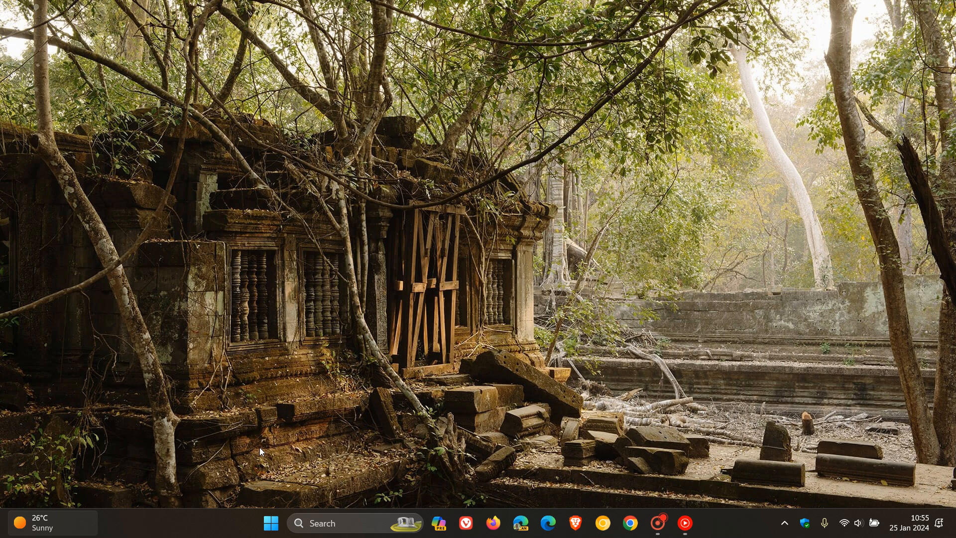
# Review the installed update history under Settings > Windows Update.
pyautogui.click(271, 522)
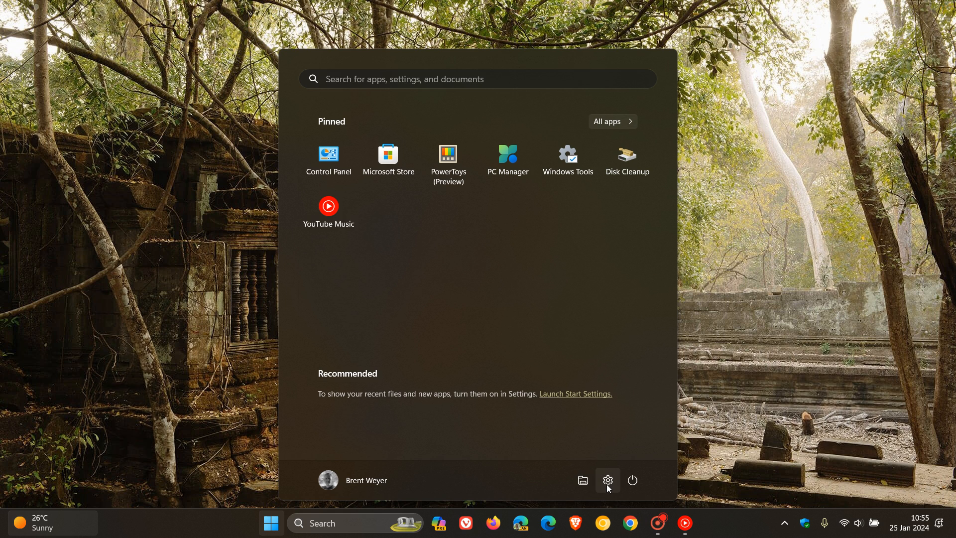
pyautogui.click(607, 480)
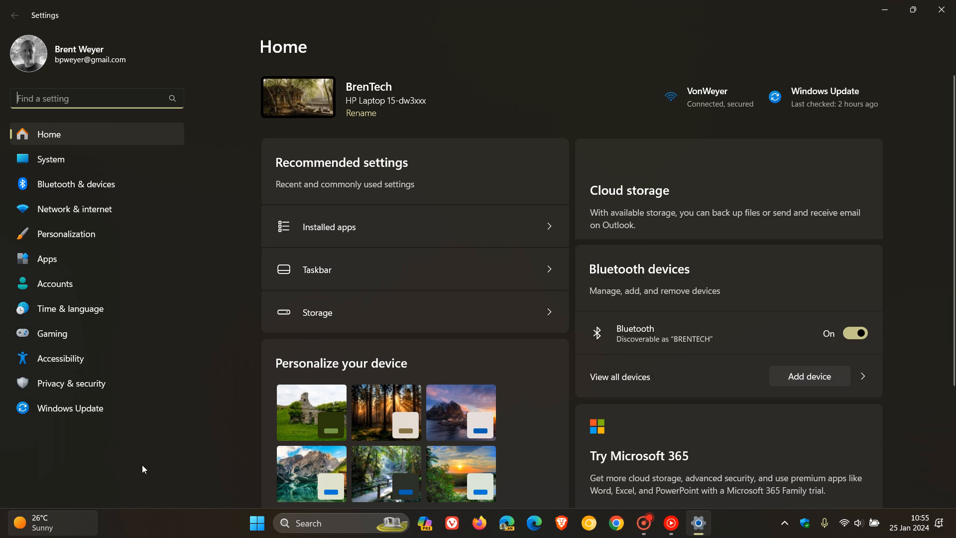
pyautogui.click(71, 407)
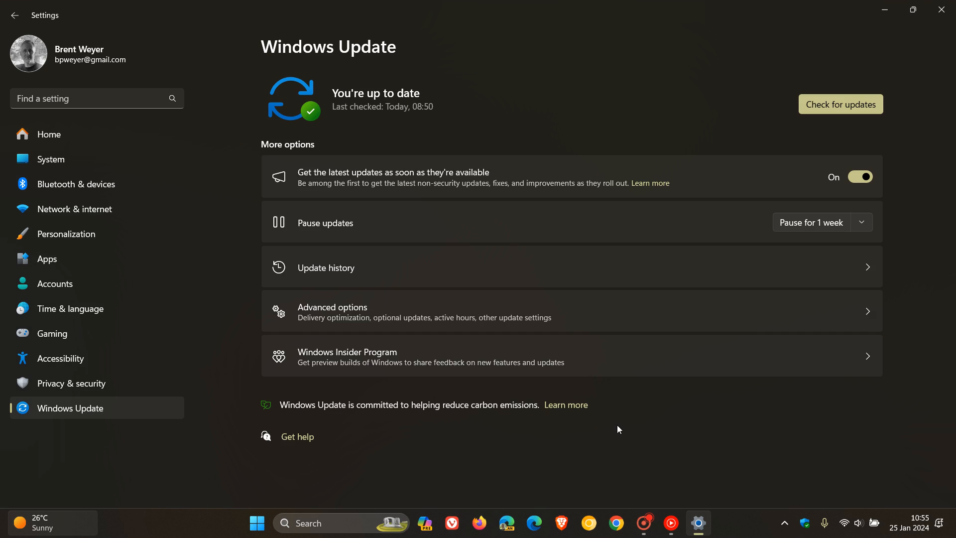
pyautogui.click(325, 268)
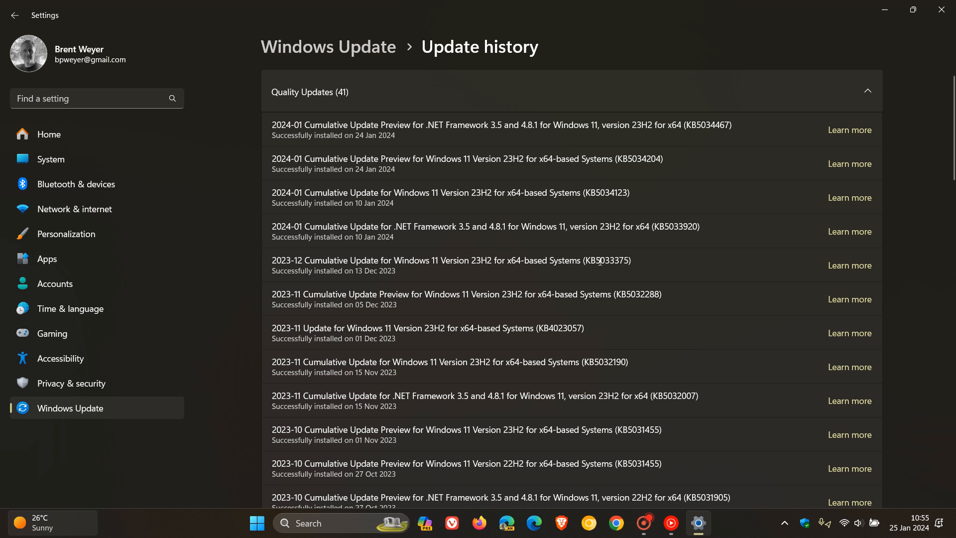
pyautogui.moveTo(697, 170)
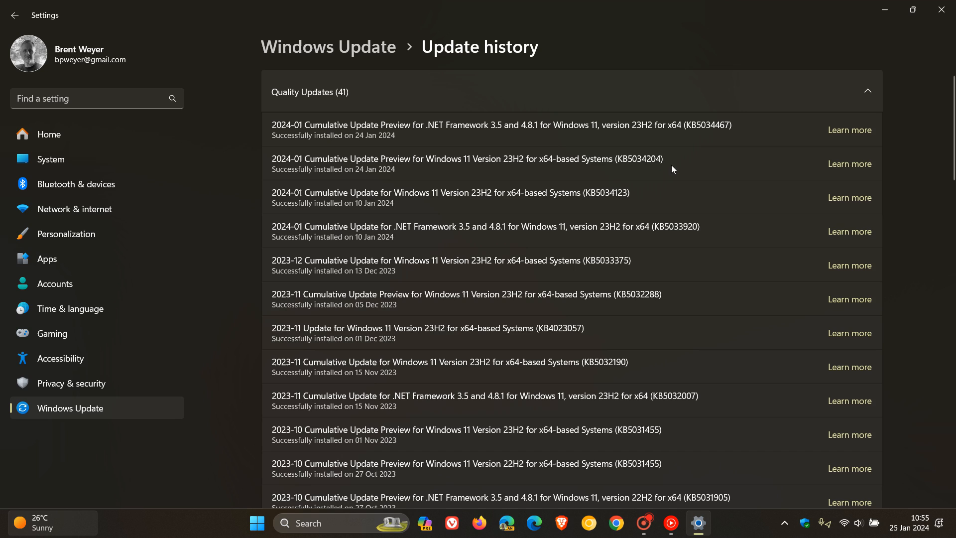
pyautogui.moveTo(693, 159)
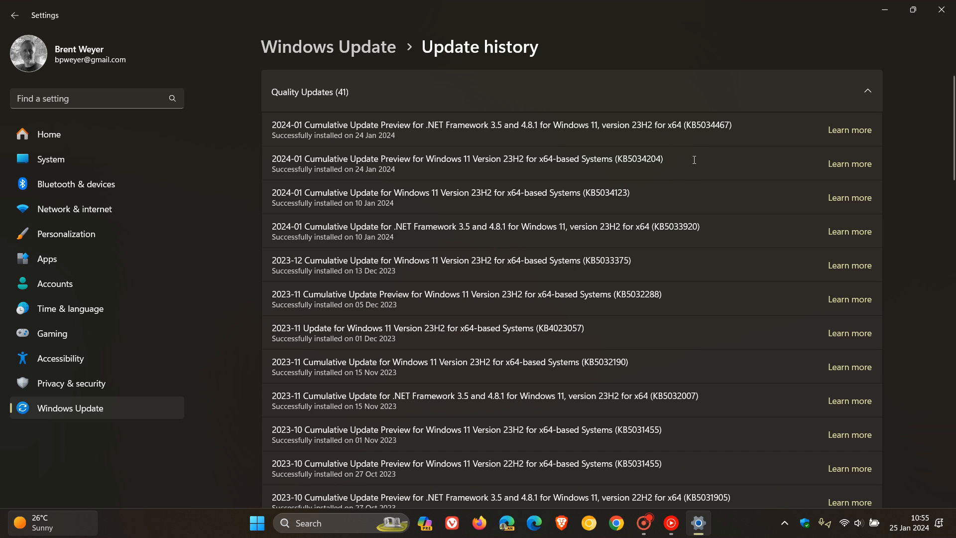
pyautogui.moveTo(690, 171)
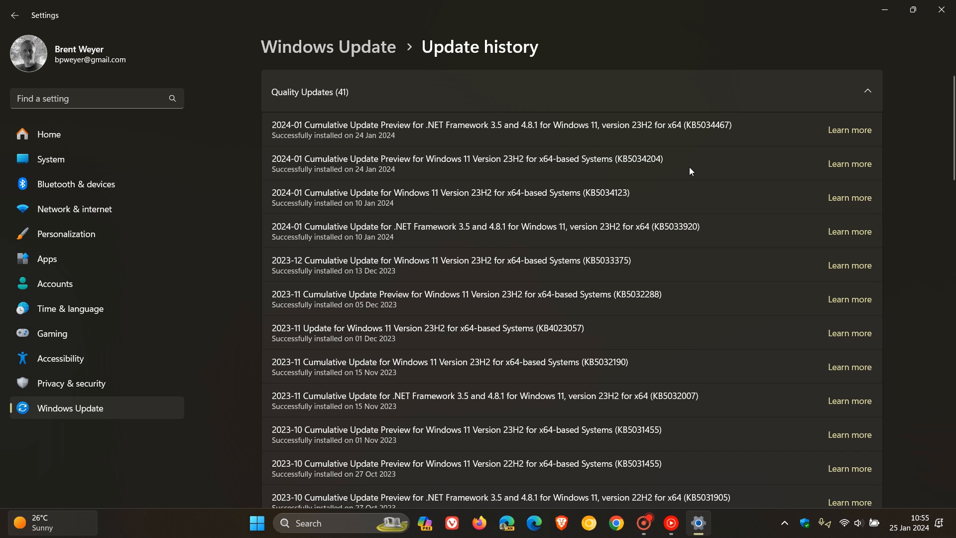
pyautogui.moveTo(702, 163)
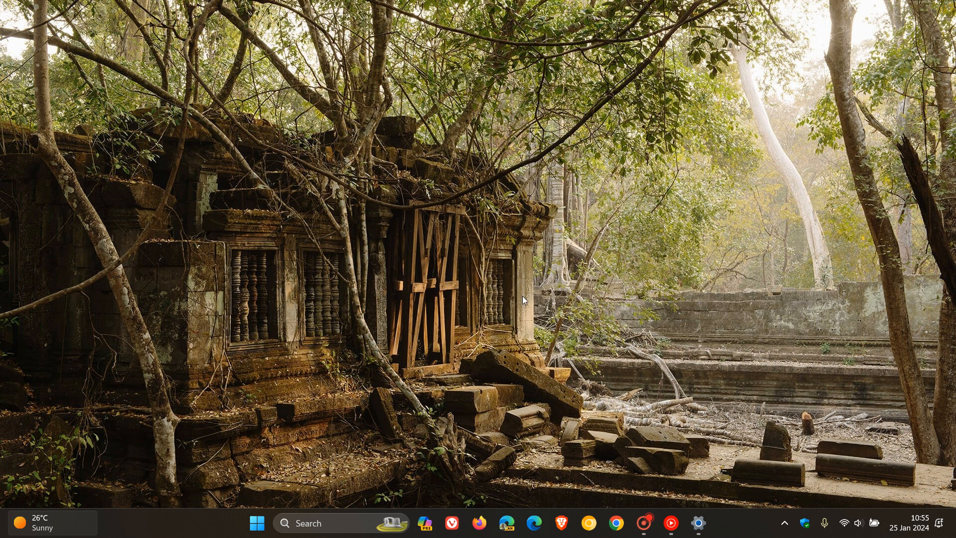
pyautogui.moveTo(565, 308)
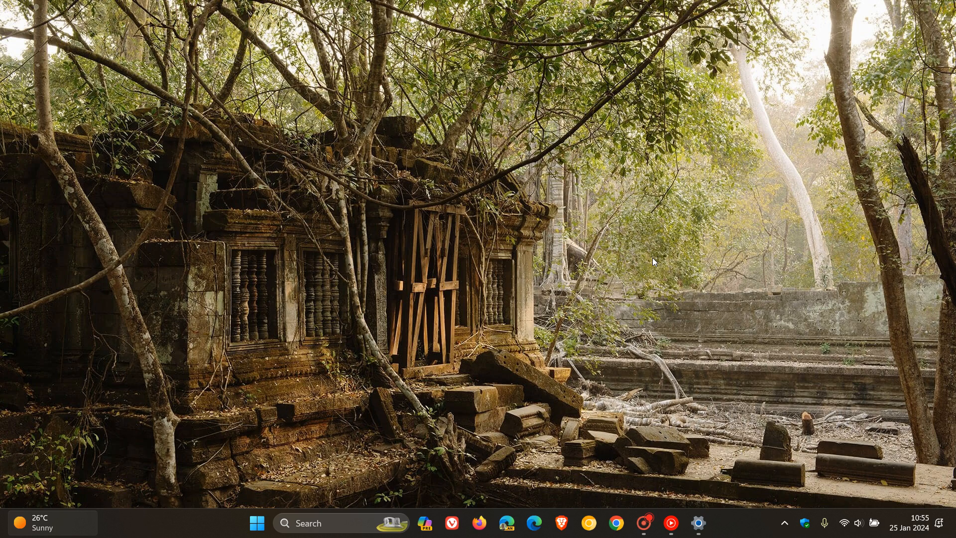
pyautogui.moveTo(363, 355)
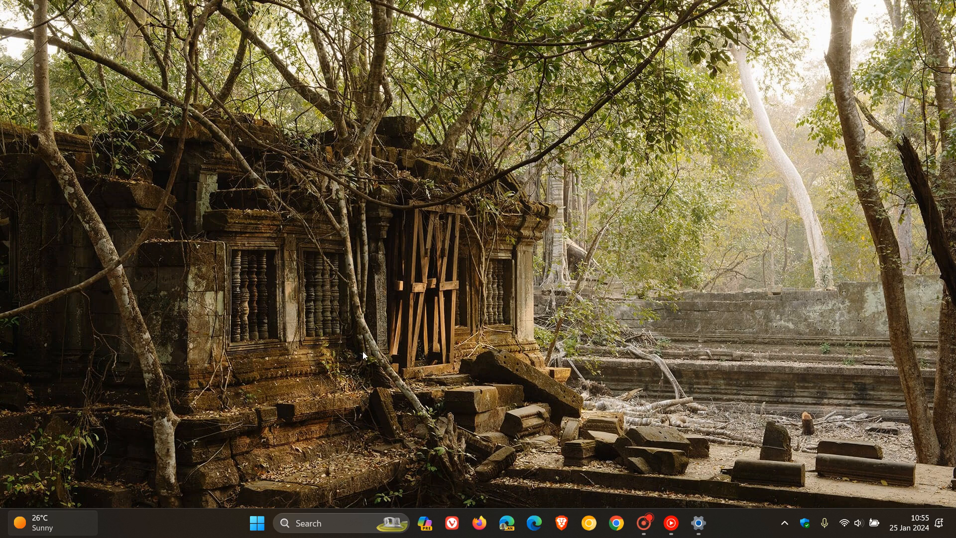
# Launch File Explorer at This PC from Start and add a second This PC tab.
pyautogui.click(257, 523)
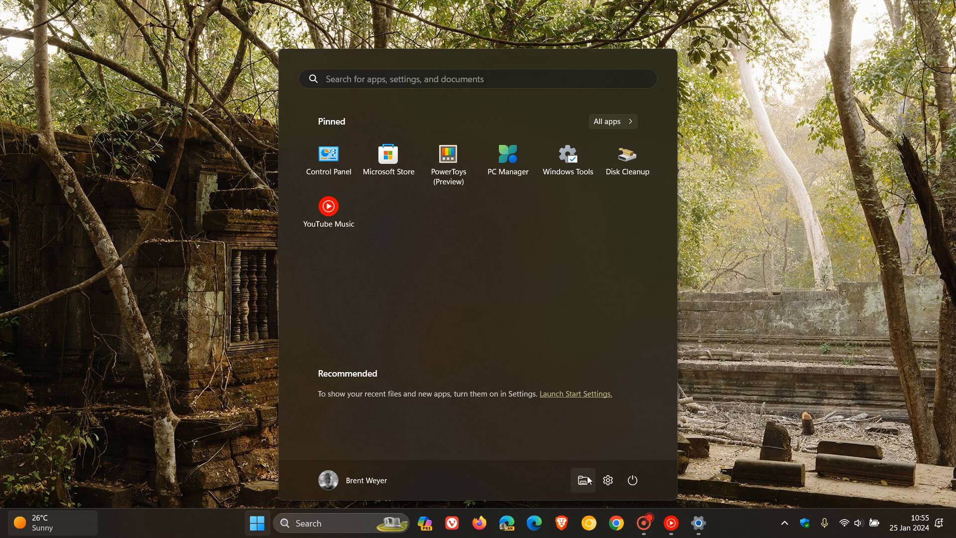
pyautogui.click(583, 480)
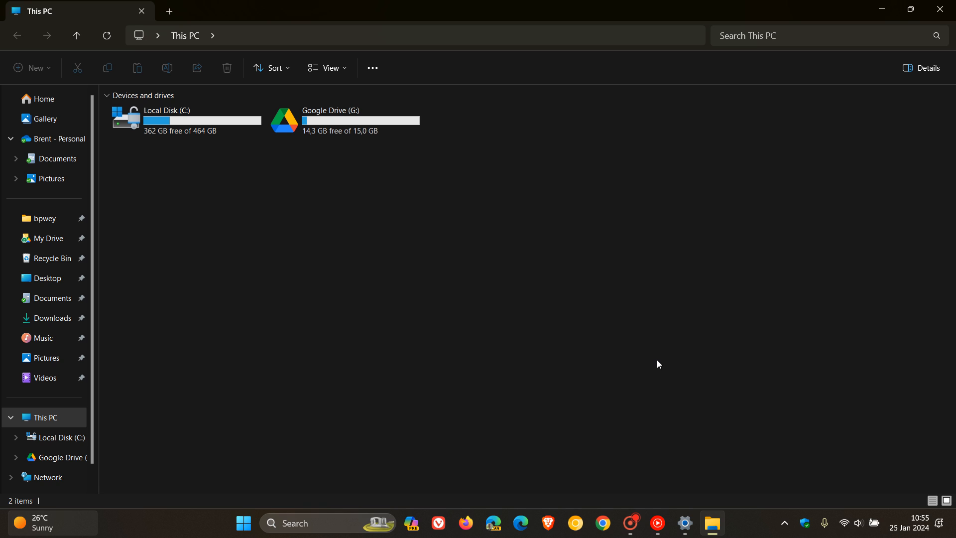
pyautogui.moveTo(664, 287)
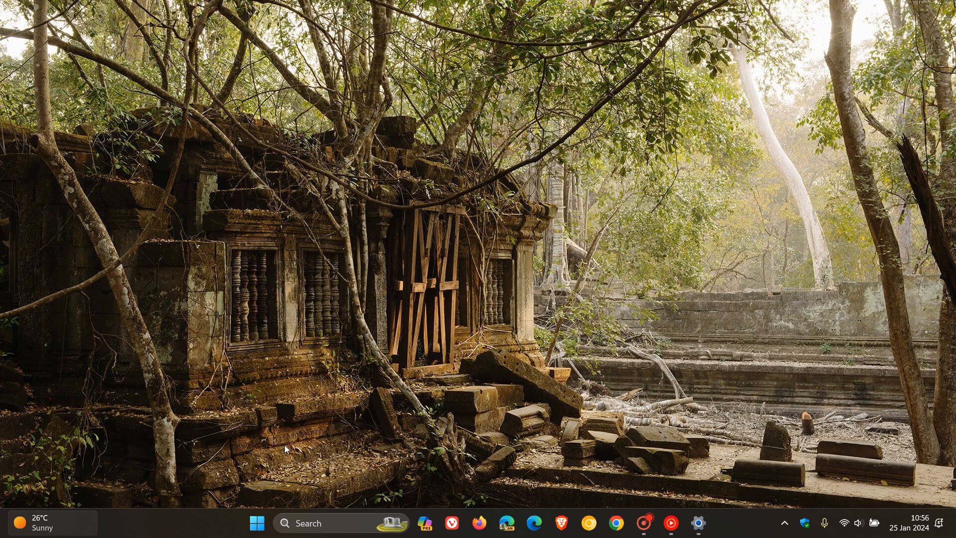
pyautogui.click(257, 523)
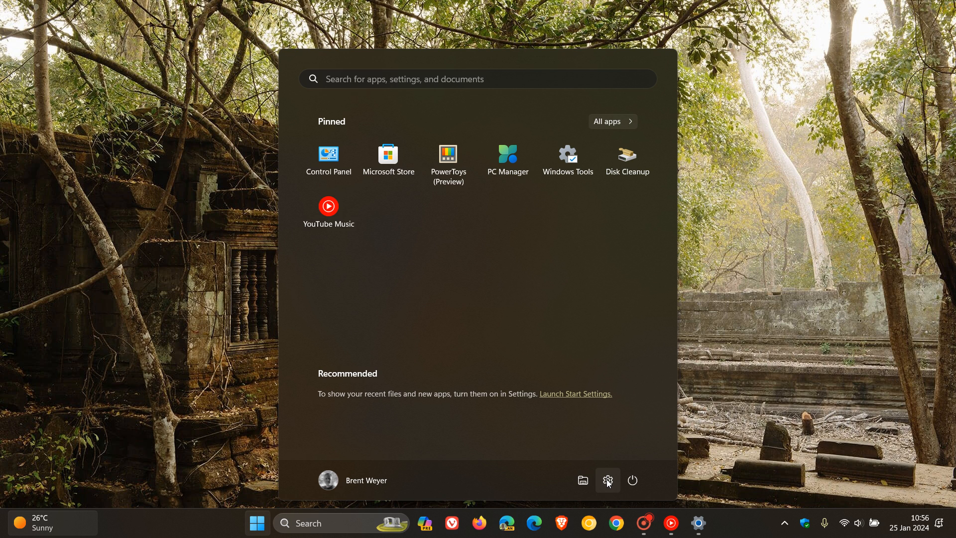
pyautogui.click(581, 480)
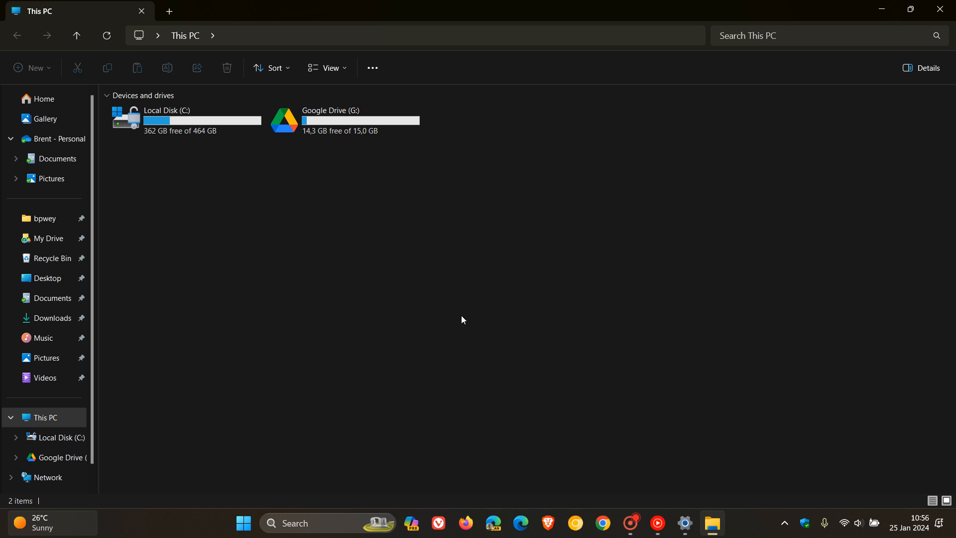
pyautogui.click(168, 11)
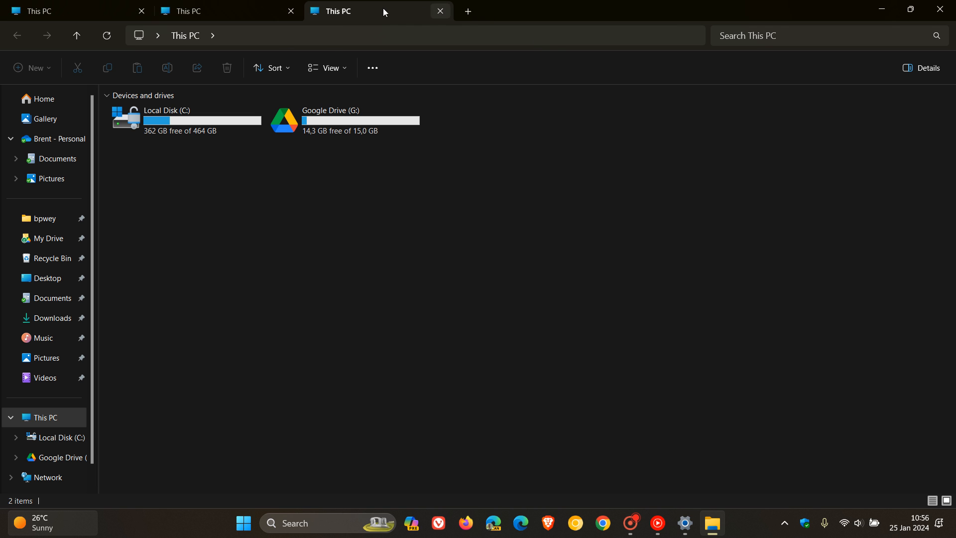
pyautogui.moveTo(653, 247)
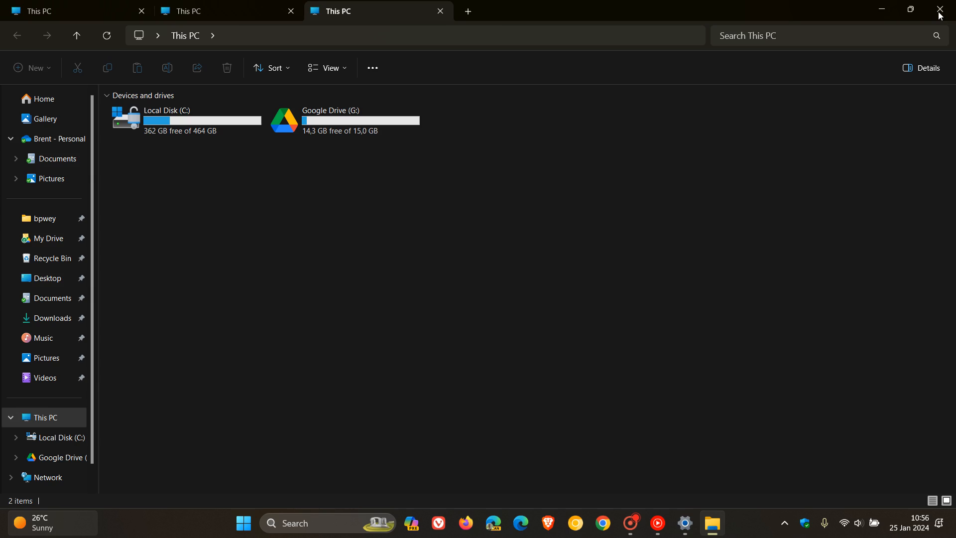
# Close that Explorer window and dismiss the Start menu back to the taskbar.
pyautogui.click(255, 526)
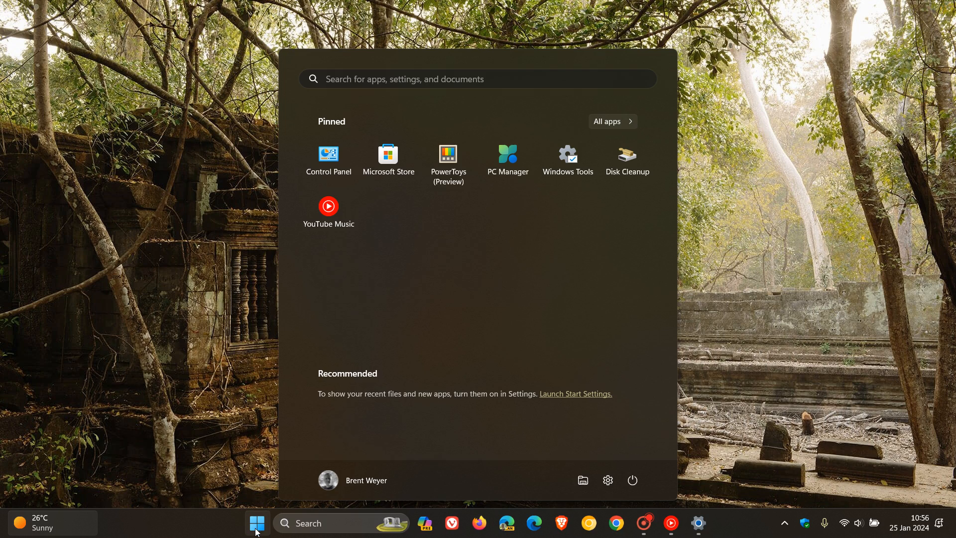
pyautogui.click(256, 523)
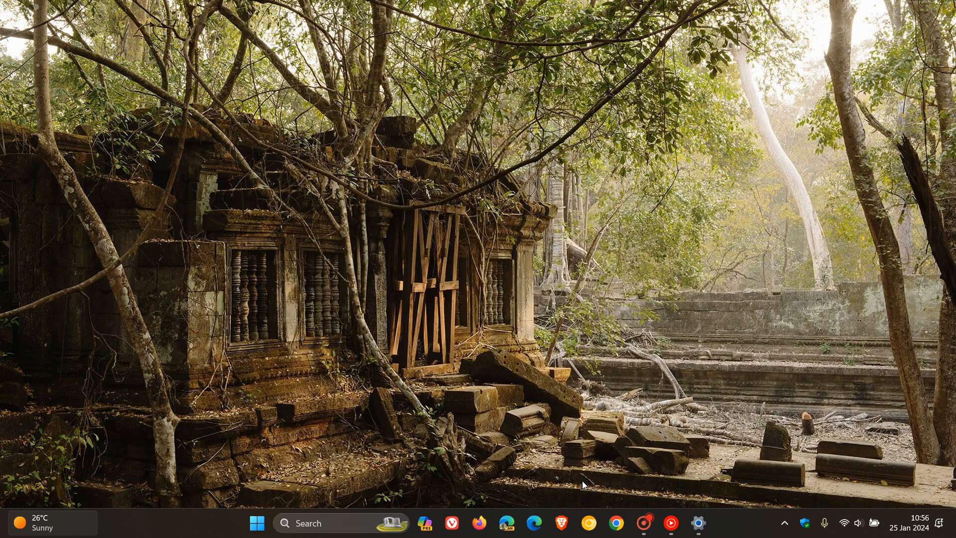
pyautogui.click(710, 523)
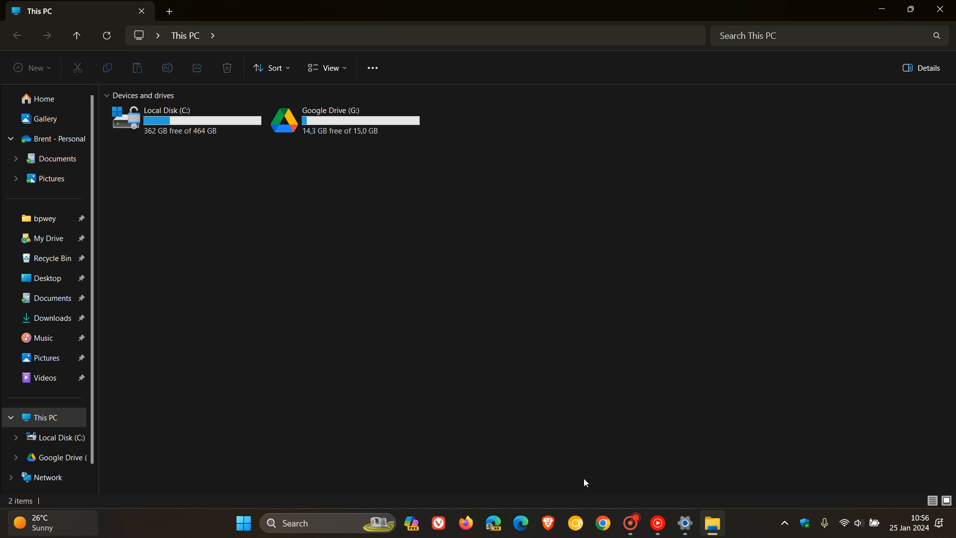
pyautogui.moveTo(262, 41)
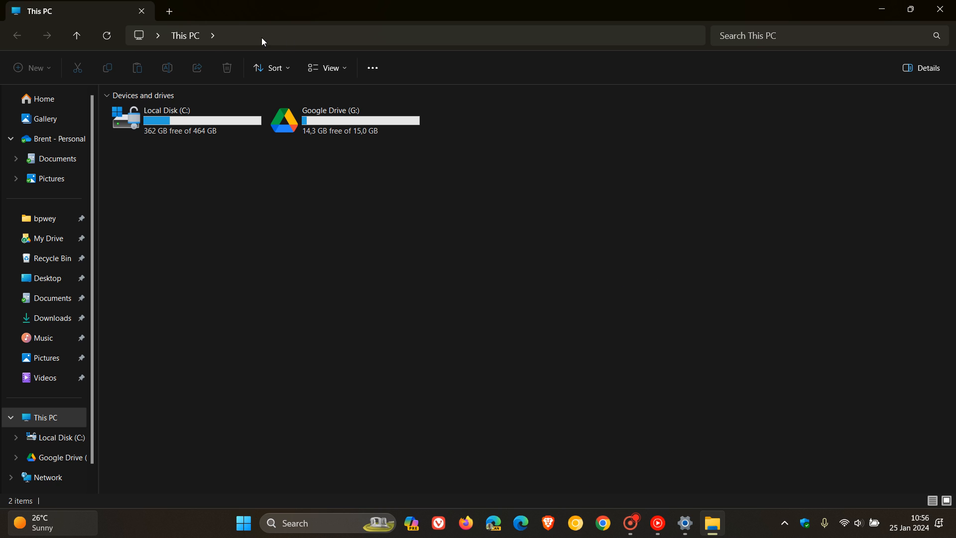
# Add second and third This PC tabs, browse to the user folder, then close the window.
pyautogui.click(168, 11)
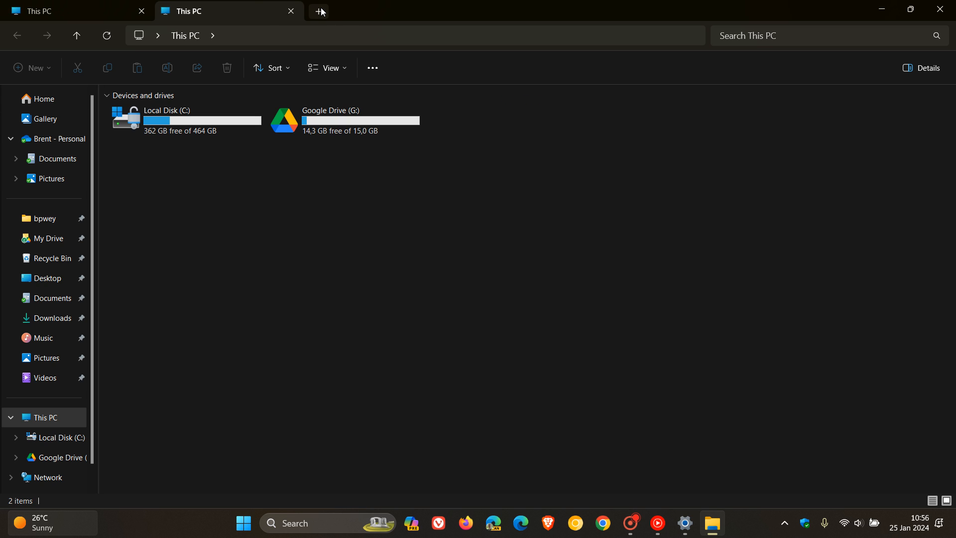
pyautogui.click(319, 11)
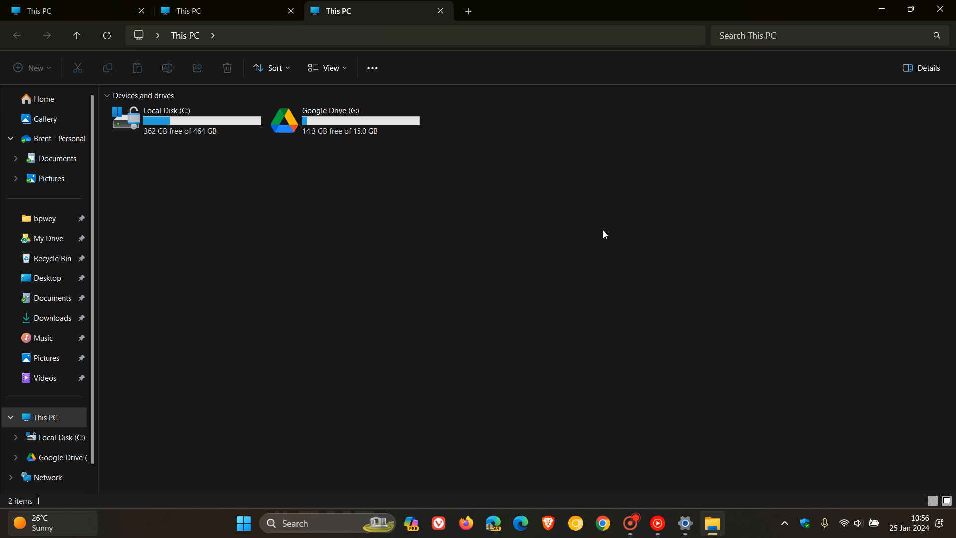
pyautogui.click(440, 11)
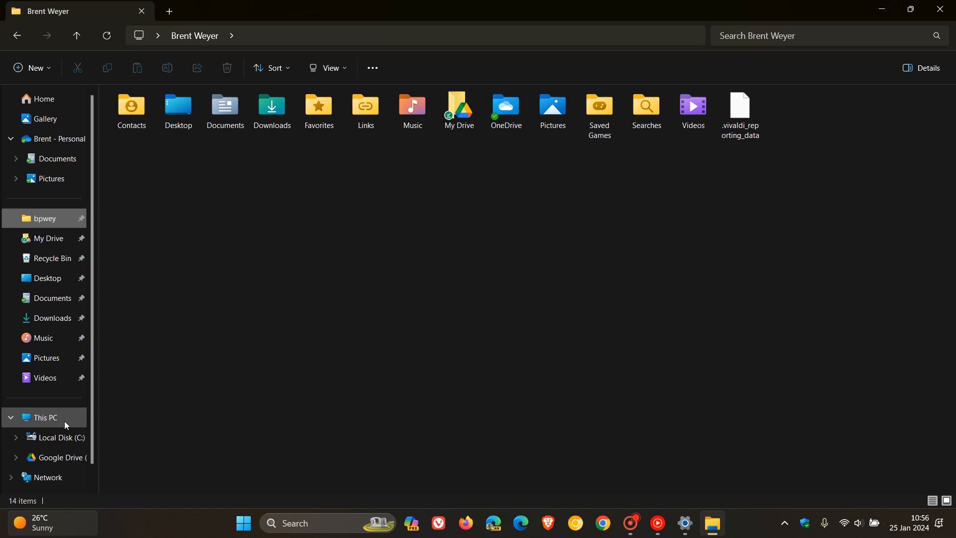
pyautogui.click(58, 437)
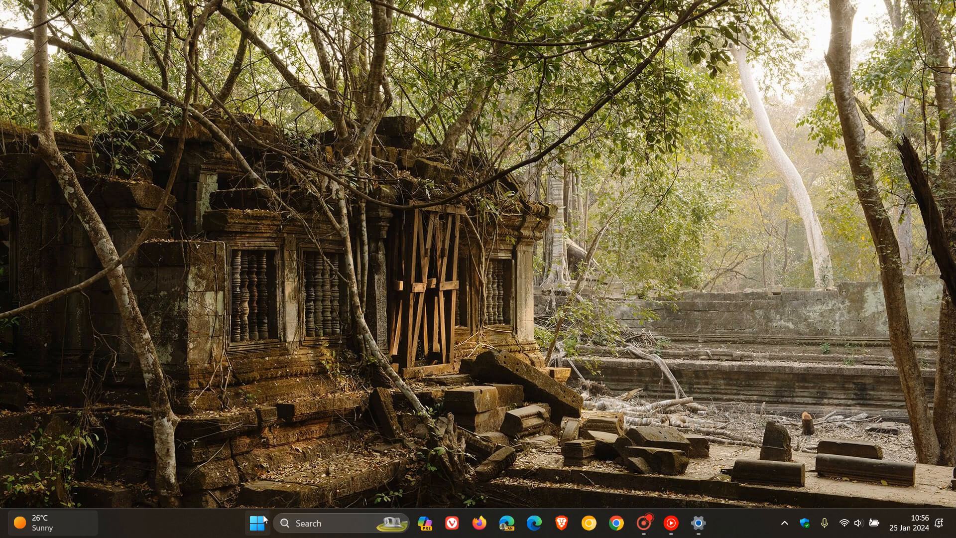
# Reopen File Explorer at This PC showing Local Disk (C:) and Google Drive (G:).
pyautogui.click(257, 522)
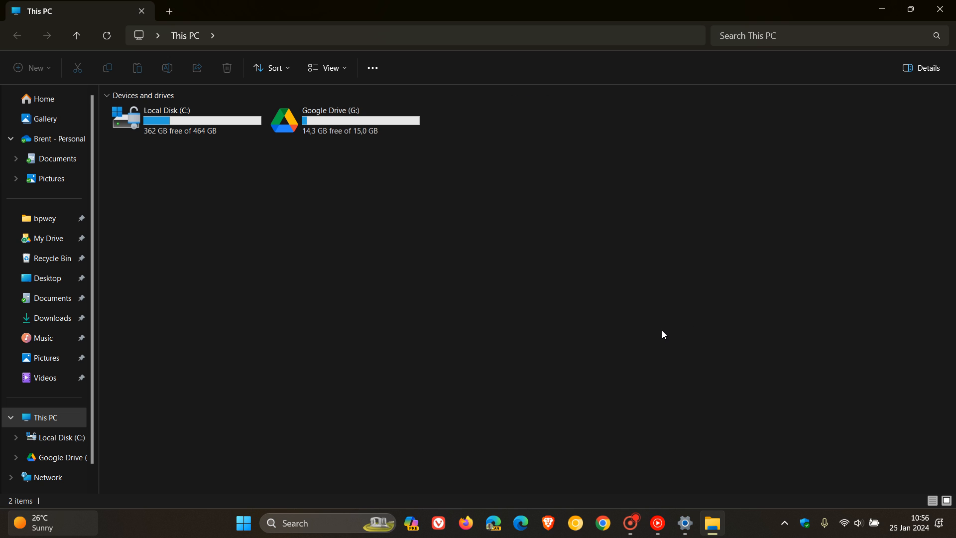
pyautogui.moveTo(630, 272)
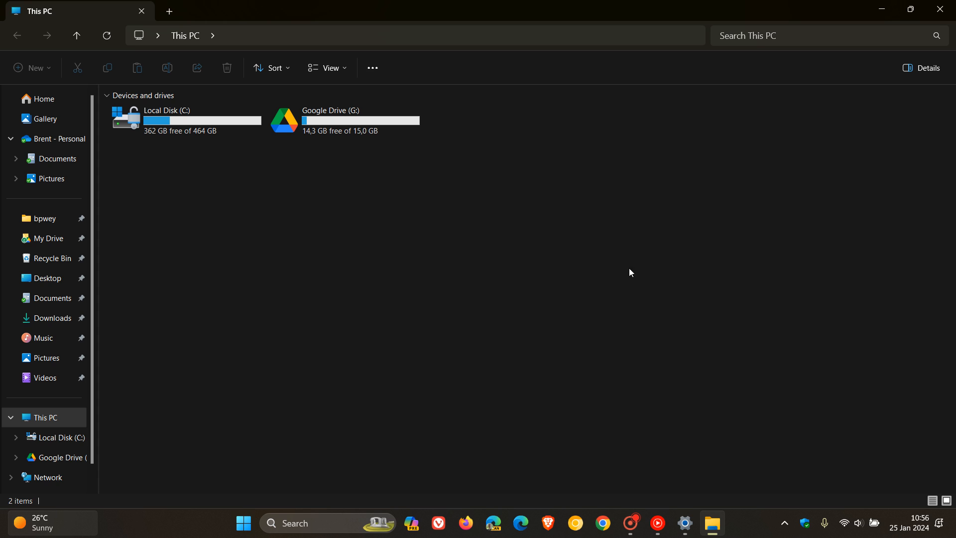
pyautogui.moveTo(741, 259)
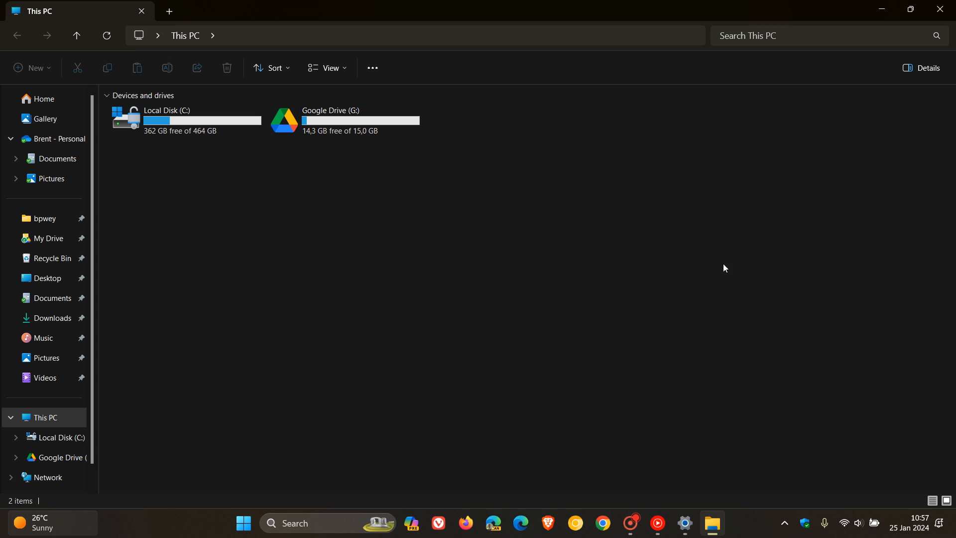
pyautogui.moveTo(49, 238)
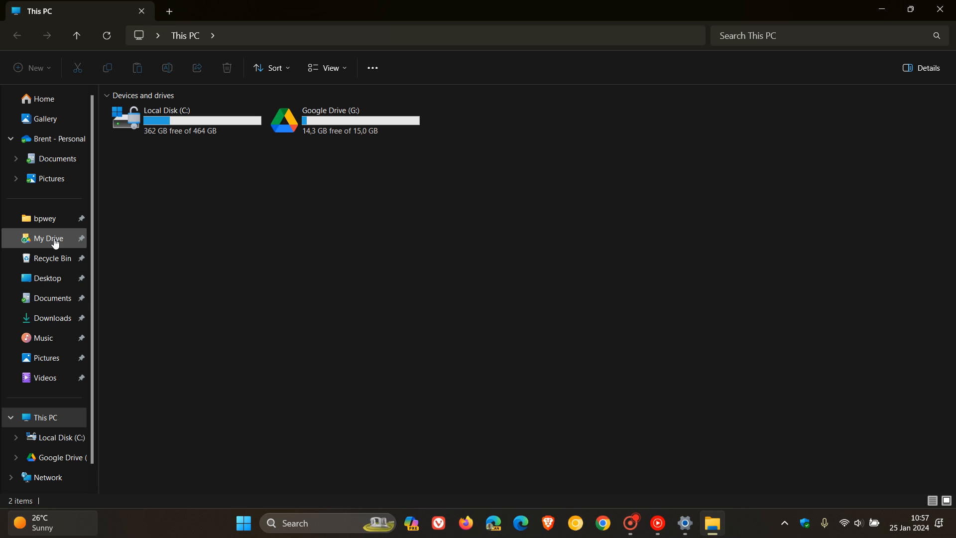
pyautogui.click(49, 258)
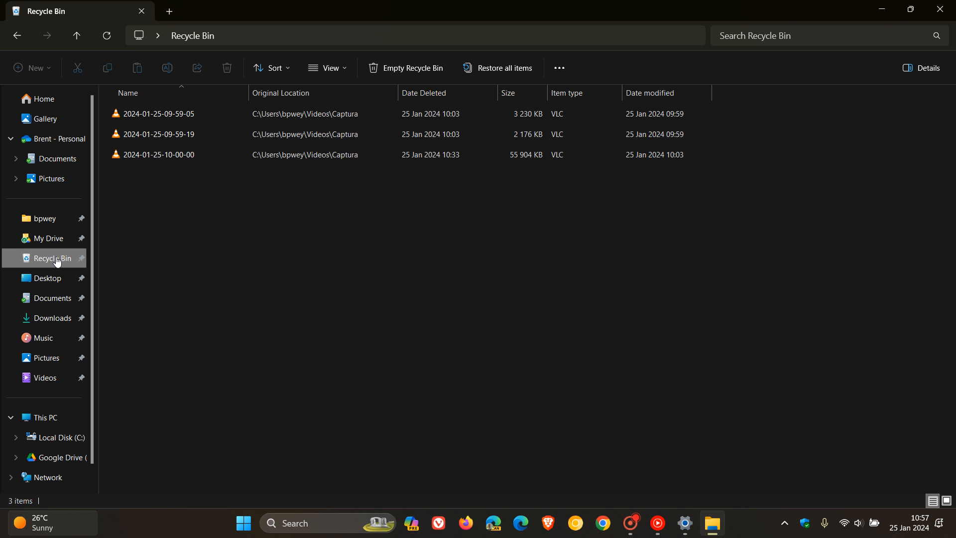
pyautogui.click(44, 218)
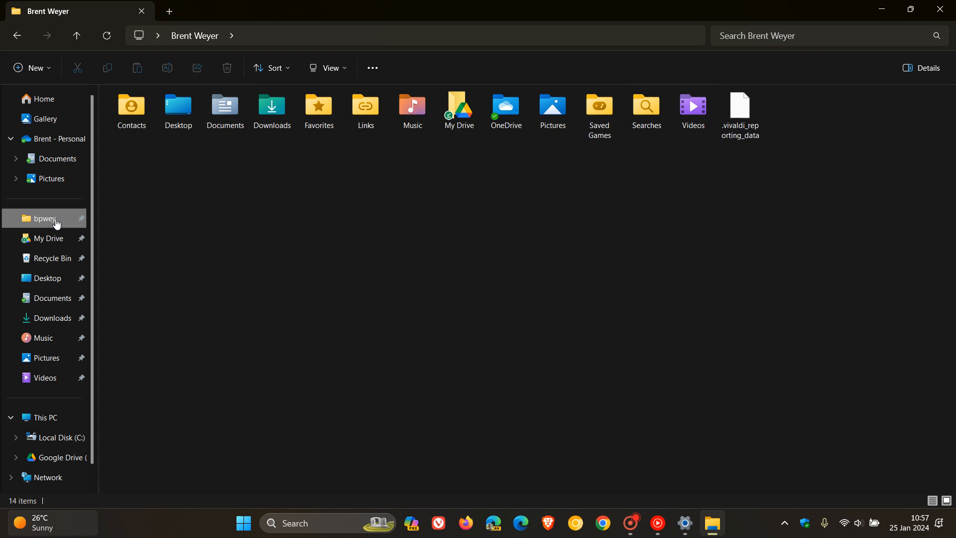
pyautogui.moveTo(42, 98)
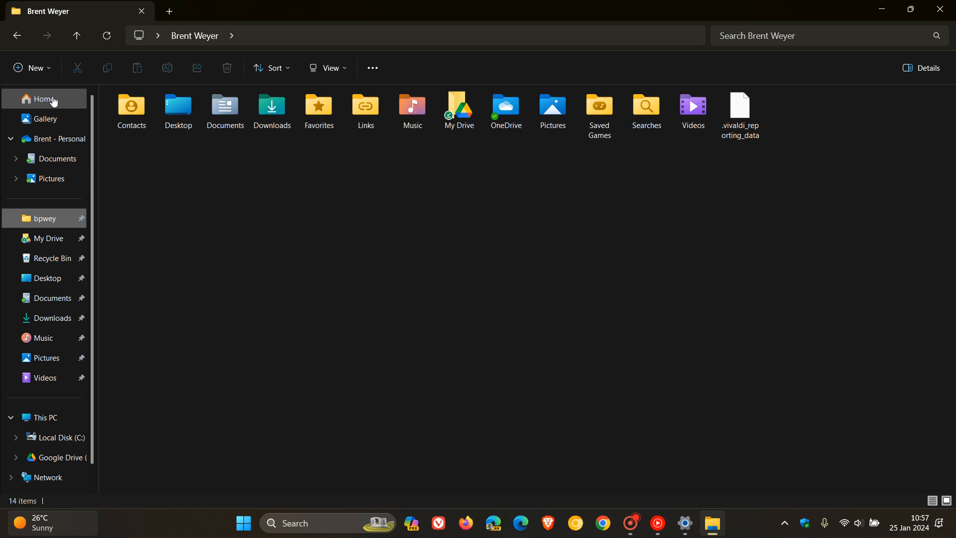
pyautogui.click(43, 99)
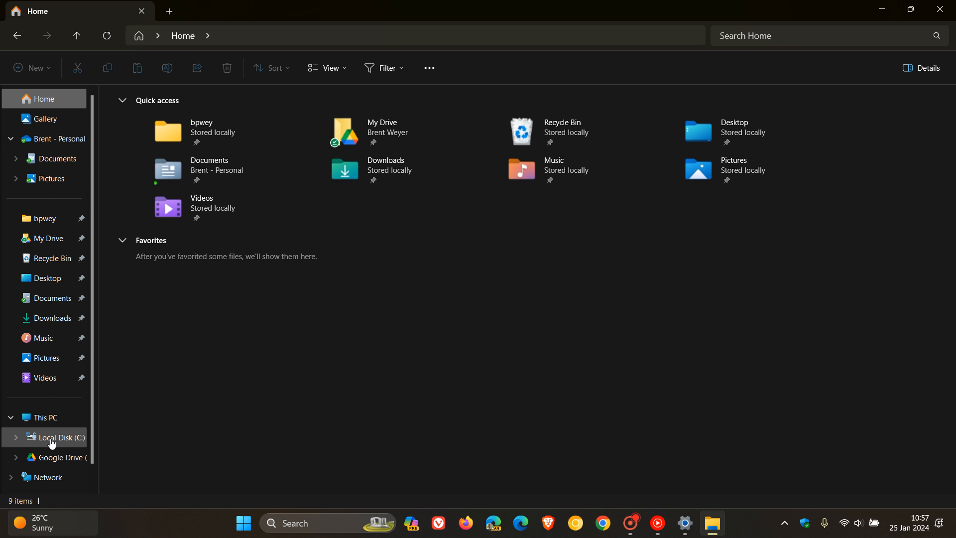
pyautogui.click(54, 436)
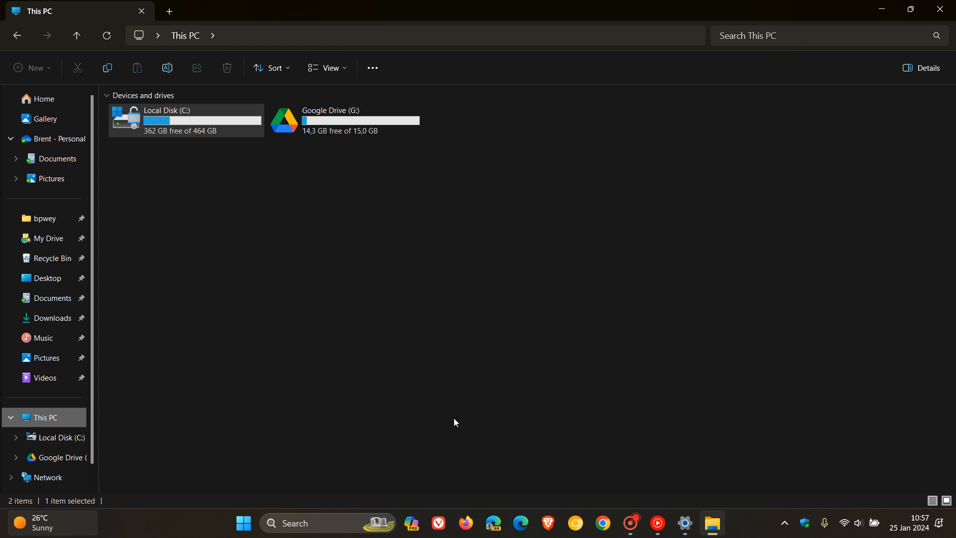
pyautogui.moveTo(647, 285)
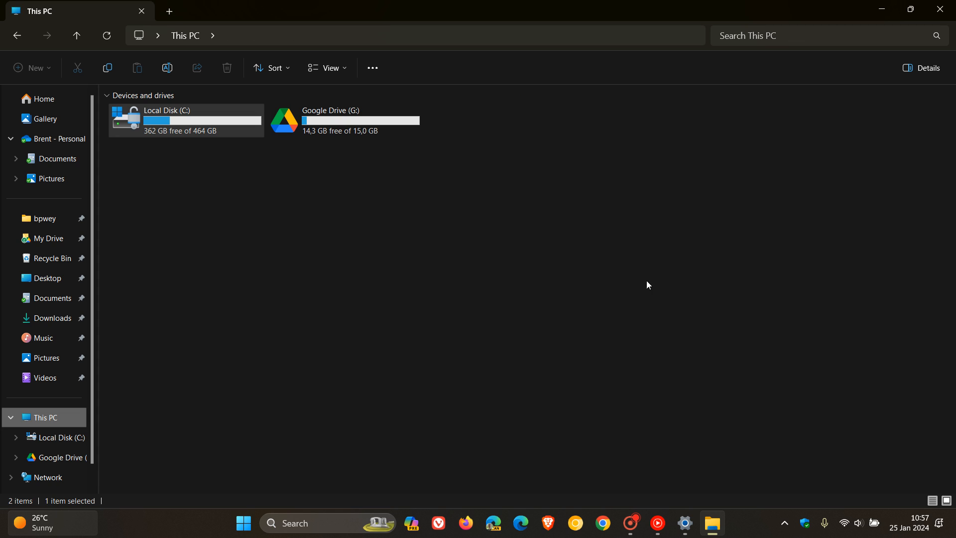
pyautogui.moveTo(679, 258)
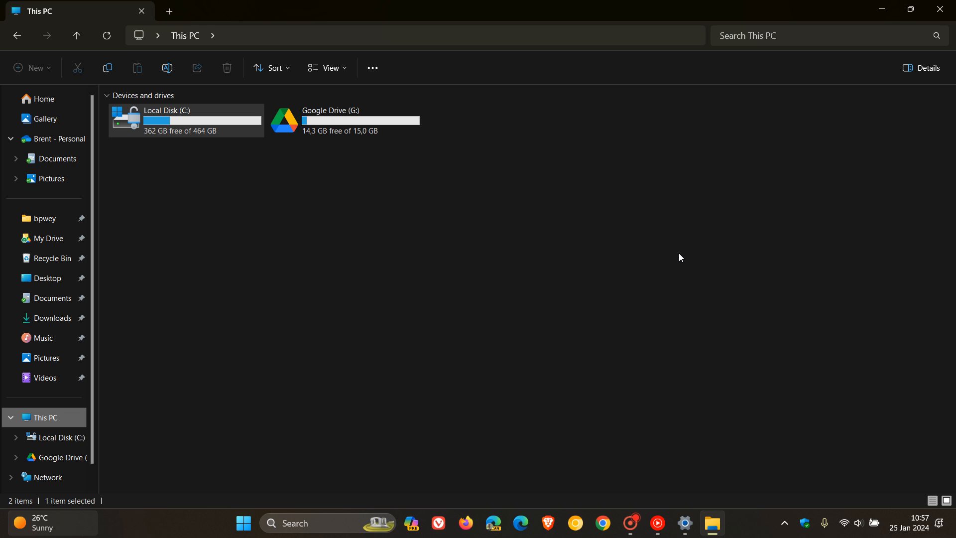
pyautogui.moveTo(658, 304)
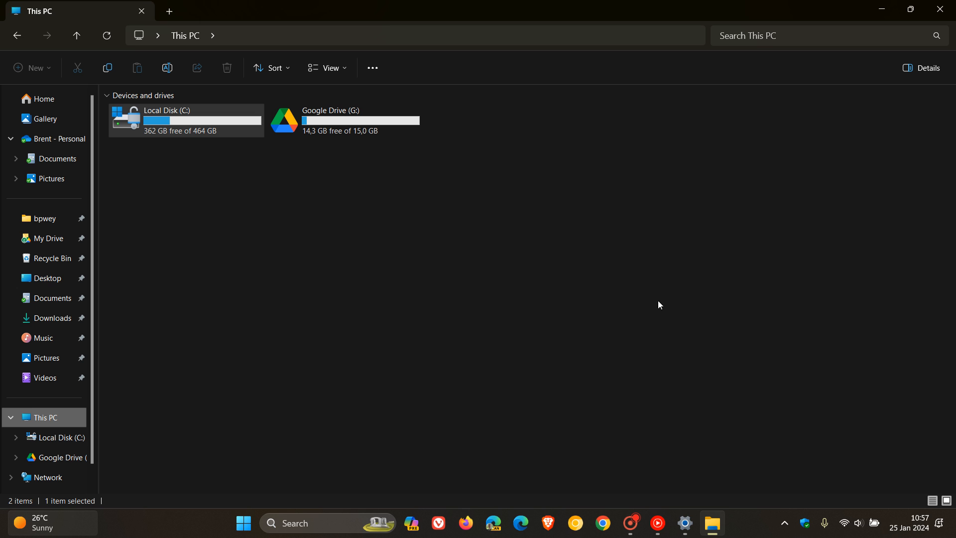
pyautogui.moveTo(684, 238)
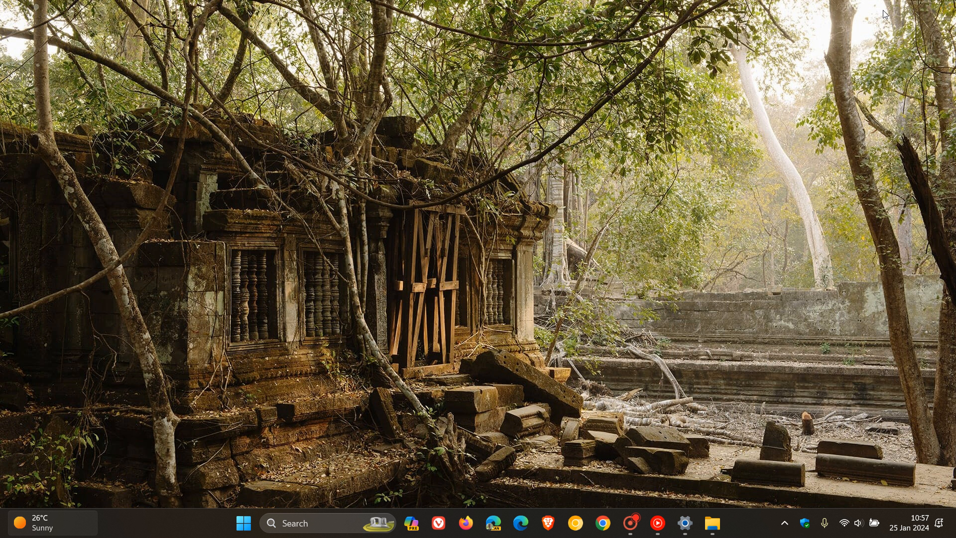
pyautogui.moveTo(620, 217)
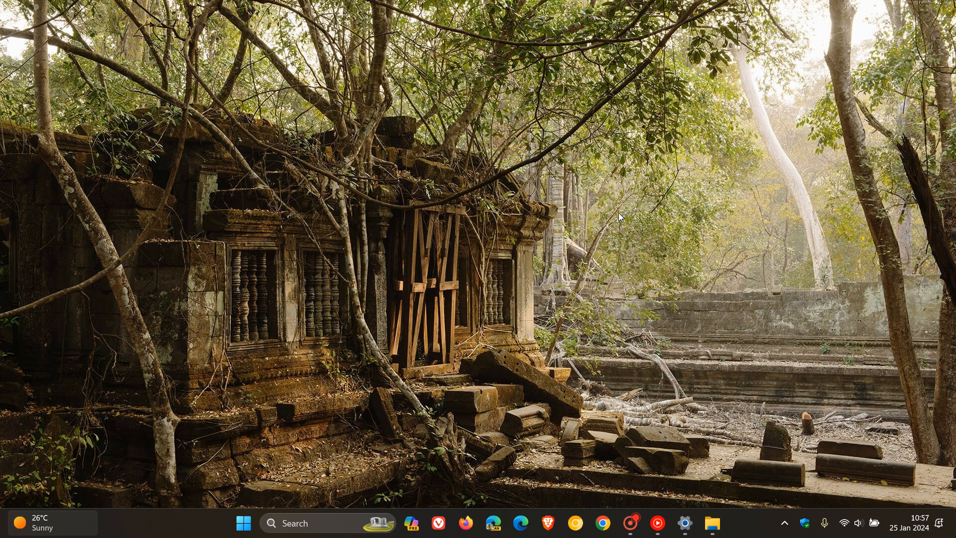